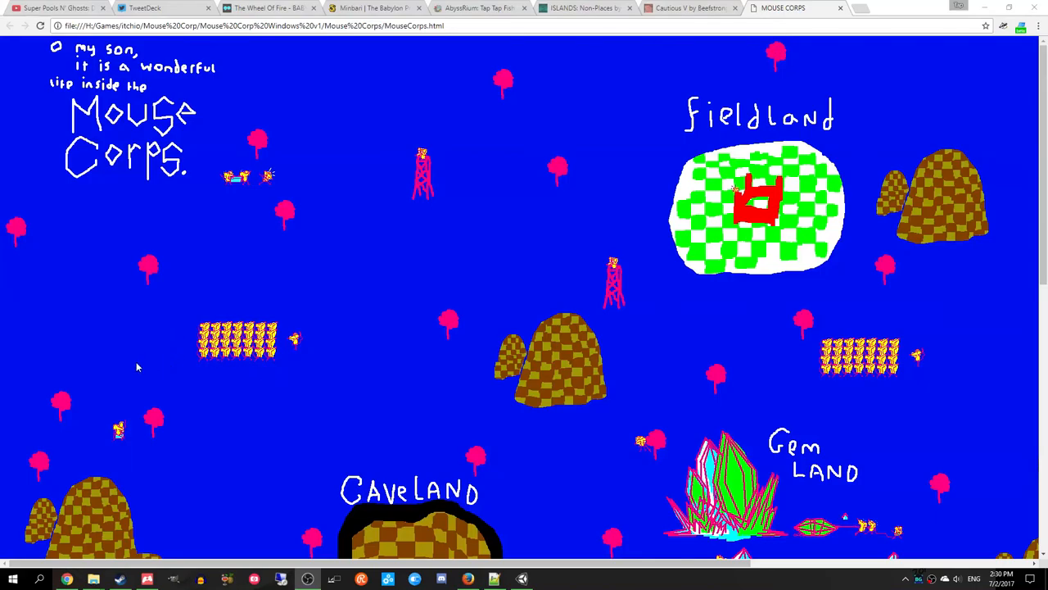
{"action": "mouse_move", "coordinate": [126, 267]}
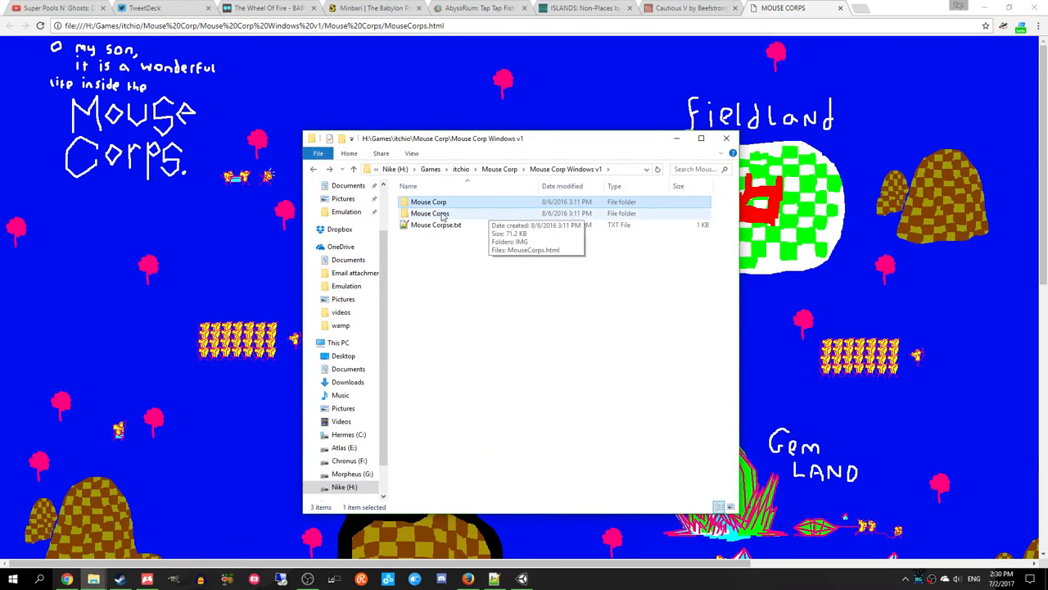
{"action": "mouse_move", "coordinate": [435, 224]}
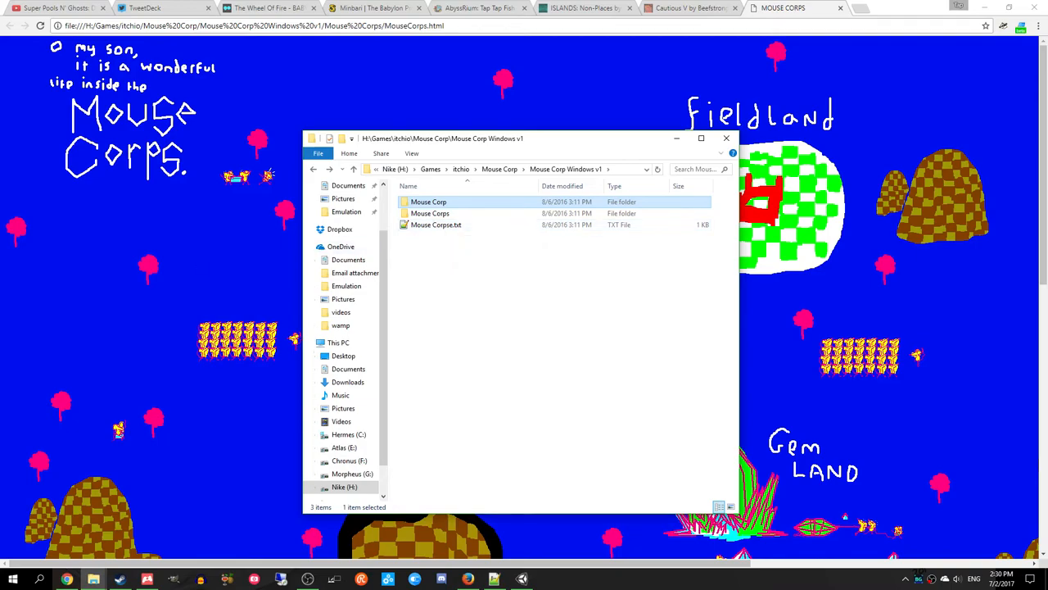
Step: Open the Mouse Corp folder inside Mouse Corp Windows v1
{"action": "double_click", "coordinate": [435, 224]}
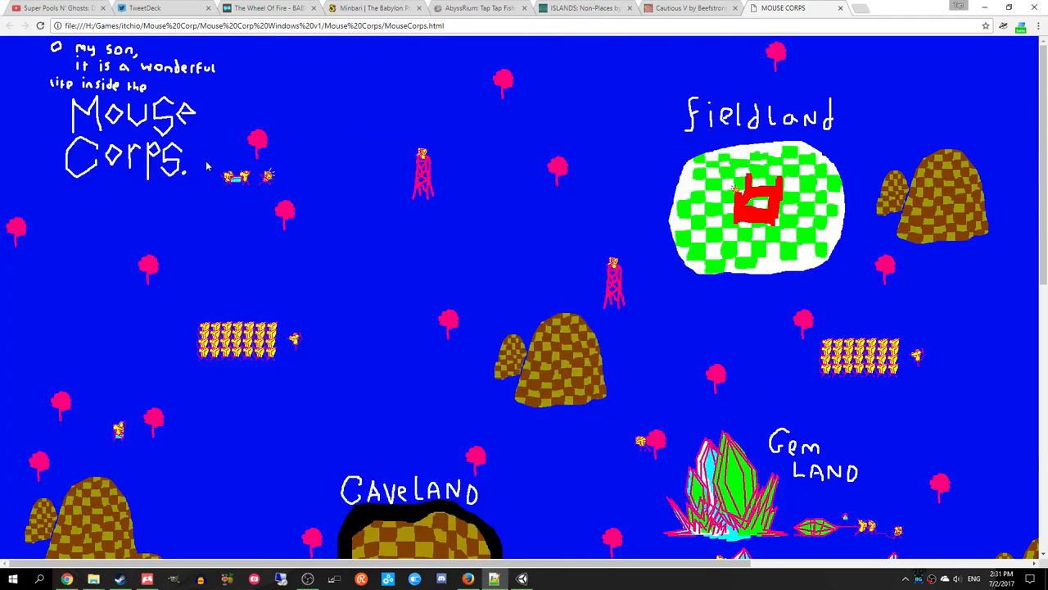
{"action": "mouse_move", "coordinate": [510, 356]}
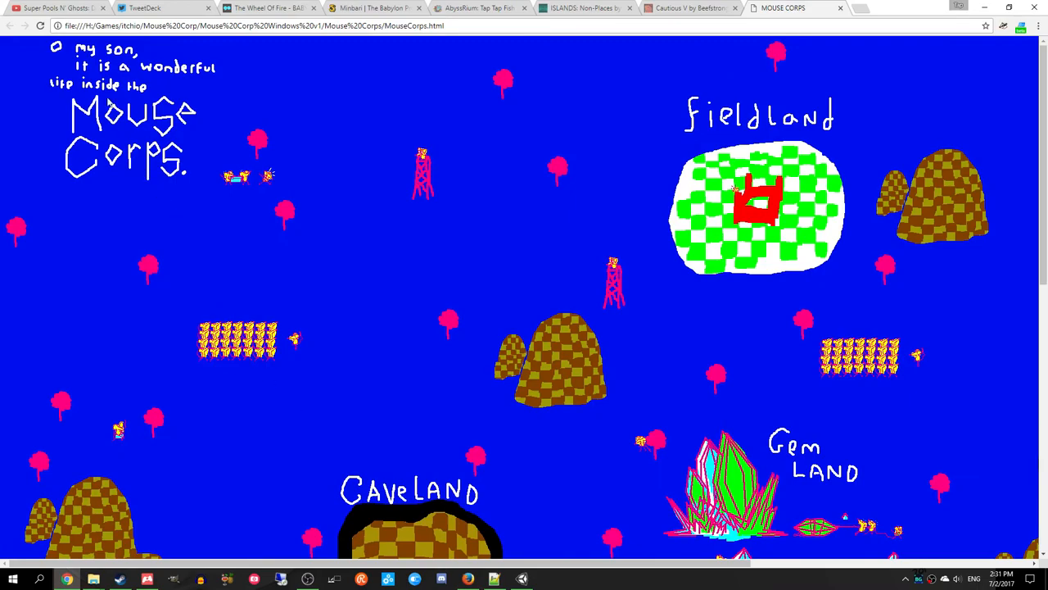
{"action": "mouse_move", "coordinate": [108, 102]}
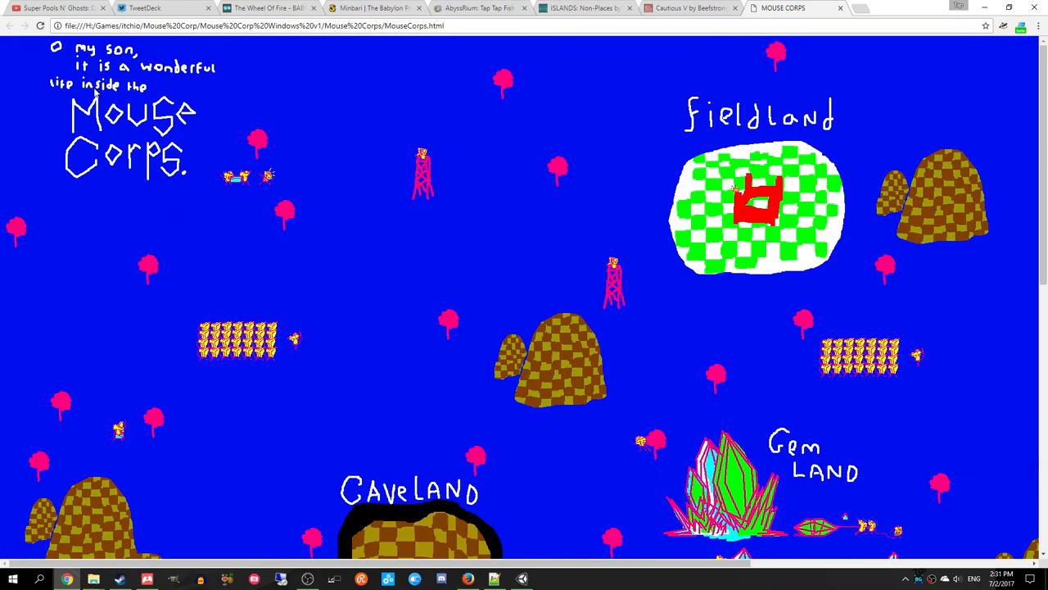
{"action": "mouse_move", "coordinate": [401, 238]}
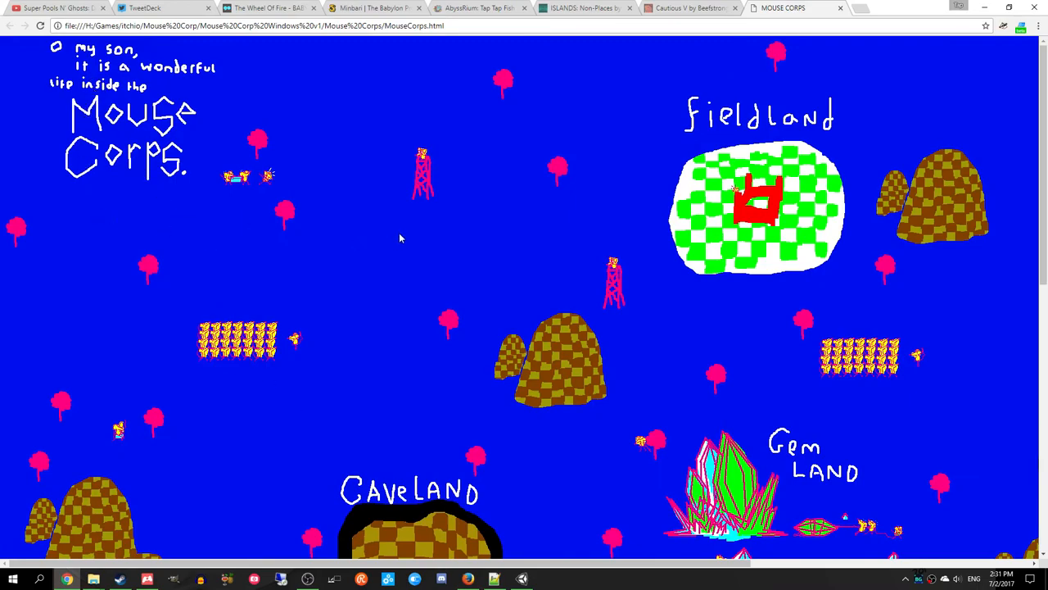
Step: Scroll the world map past Caveland, Casinoland, Waterland and Lakeland to Cloudland and Snowland
{"action": "scroll", "scroll_direction": "down", "scroll_amount": 3}
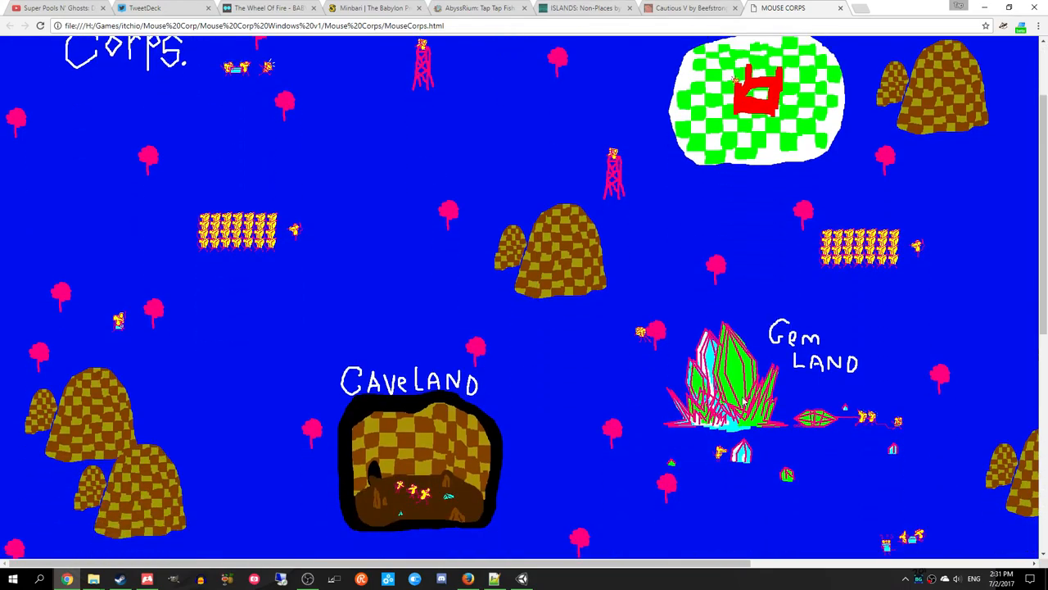
{"action": "scroll", "scroll_direction": "down", "scroll_amount": 3}
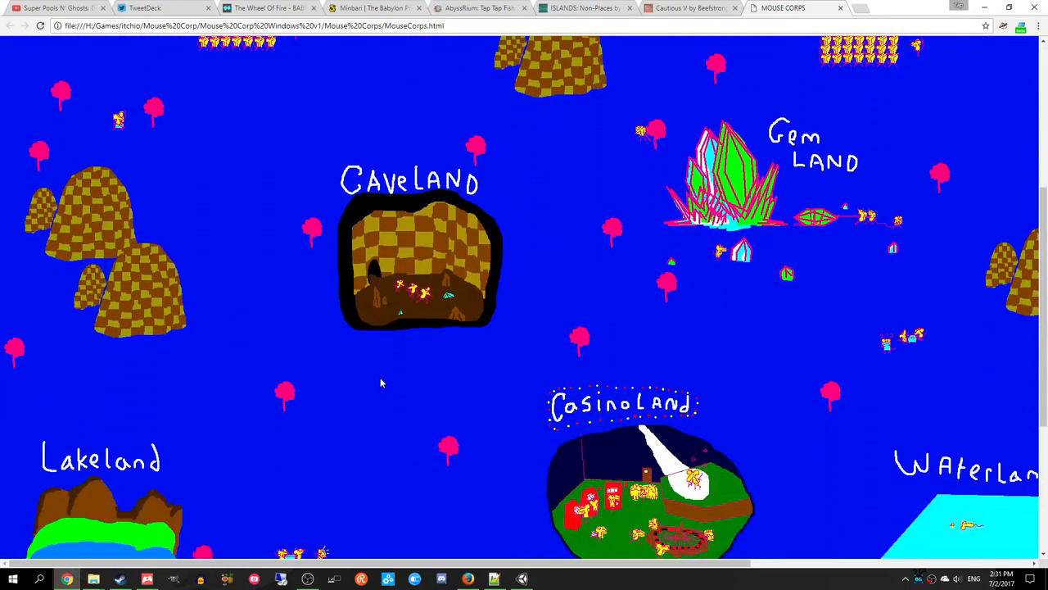
{"action": "scroll", "scroll_direction": "down", "scroll_amount": 3}
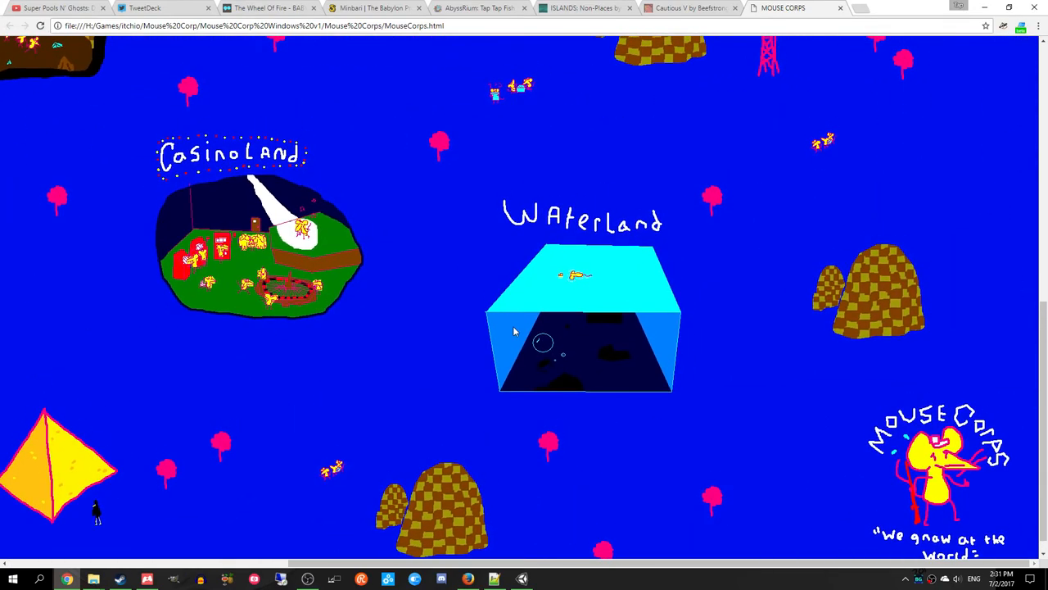
{"action": "mouse_move", "coordinate": [577, 292]}
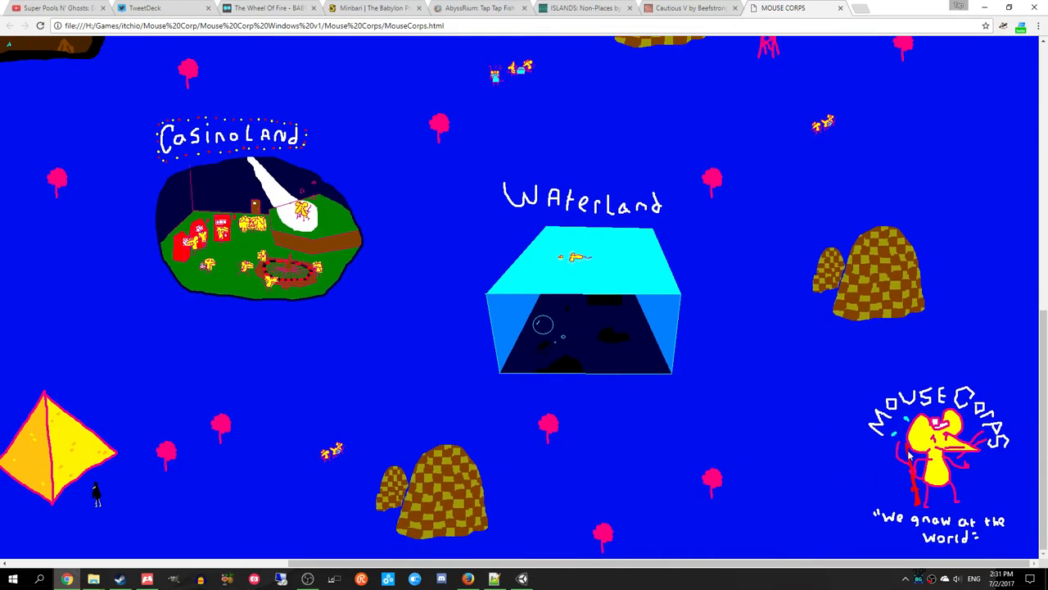
{"action": "scroll", "scroll_direction": "down", "scroll_amount": 3}
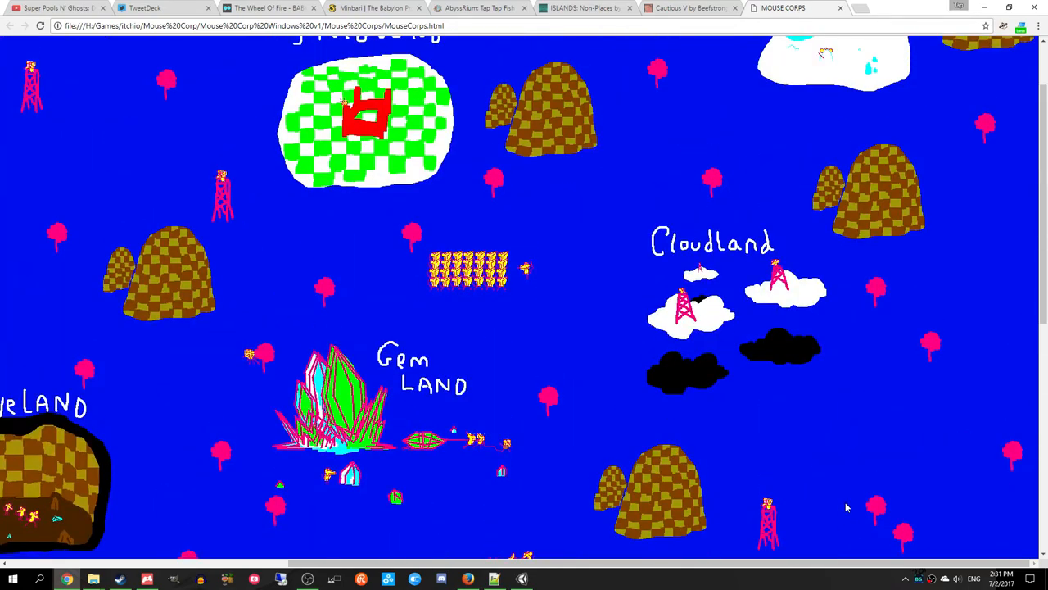
{"action": "scroll", "scroll_direction": "up", "scroll_amount": 3}
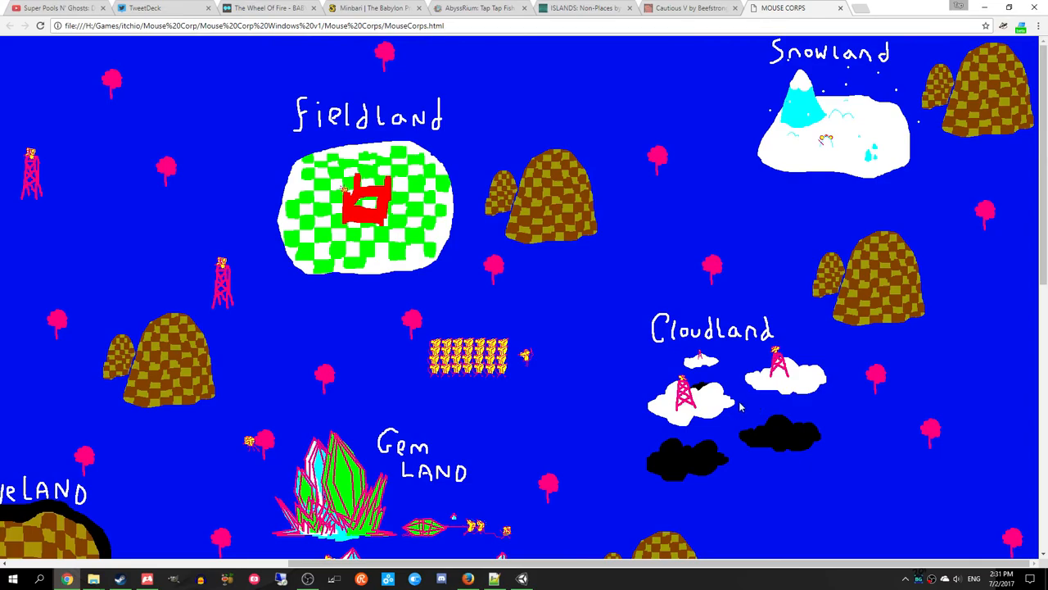
{"action": "mouse_move", "coordinate": [808, 174]}
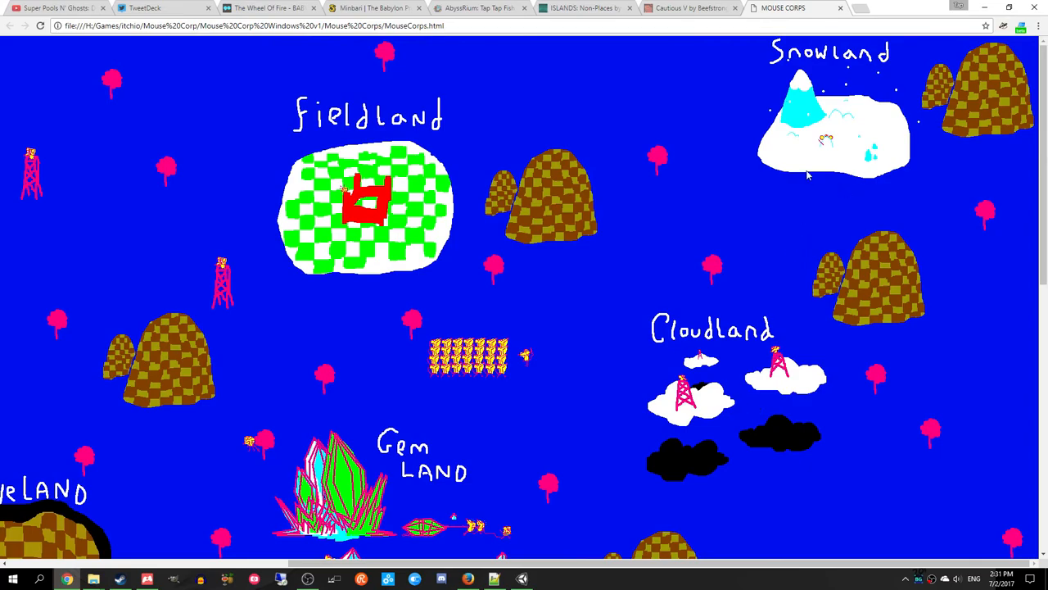
{"action": "mouse_move", "coordinate": [332, 422]}
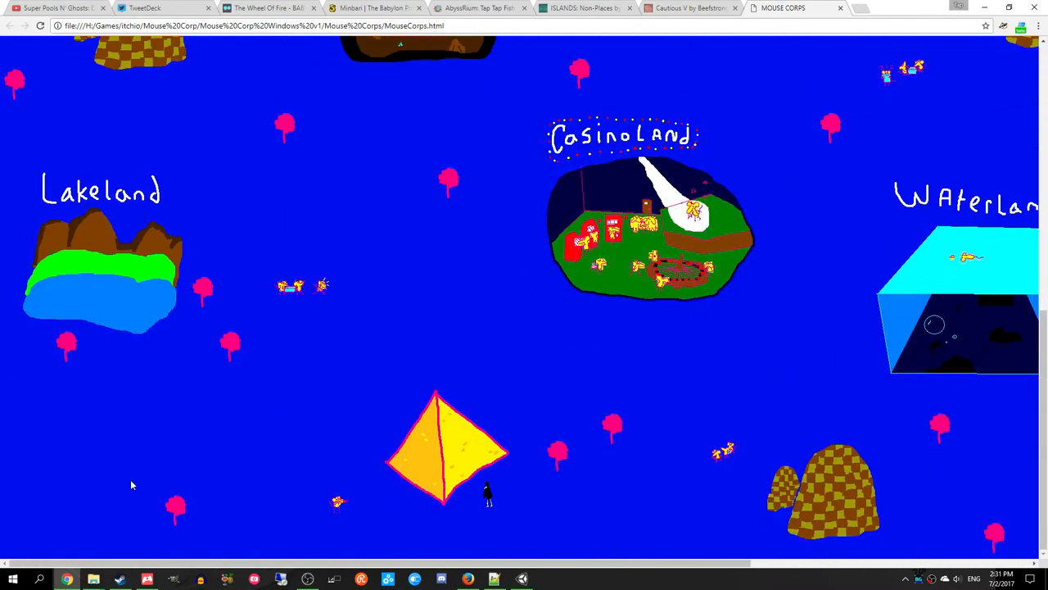
{"action": "mouse_move", "coordinate": [821, 290]}
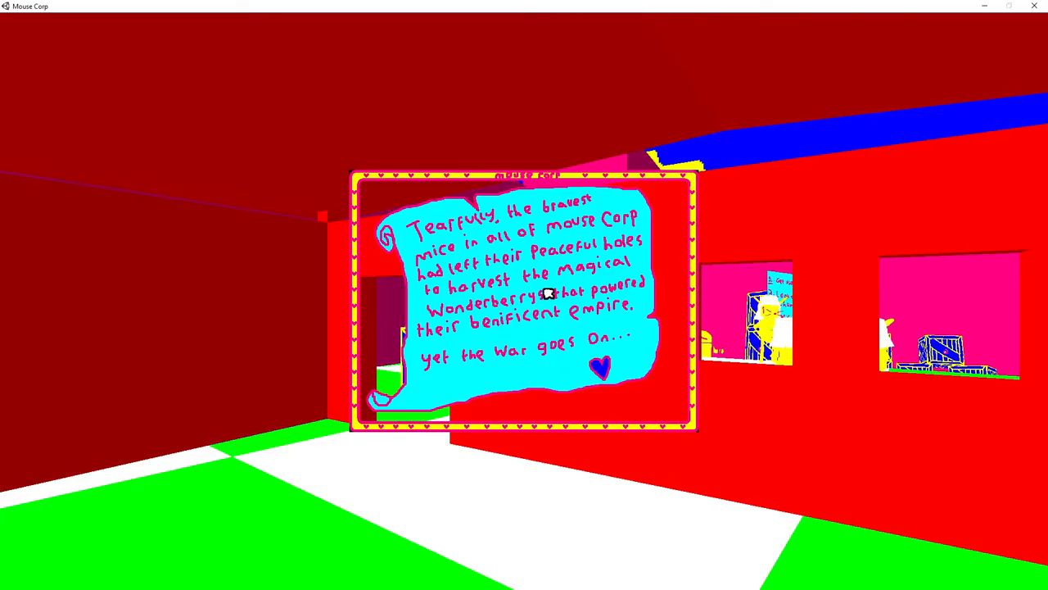
{"action": "mouse_move", "coordinate": [450, 474]}
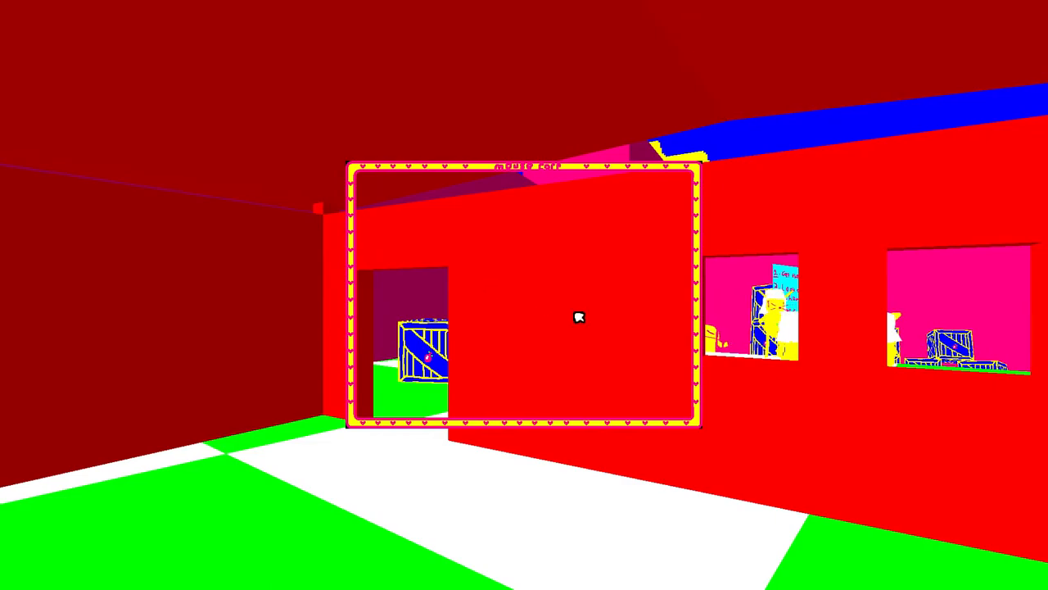
{"action": "mouse_move", "coordinate": [812, 366]}
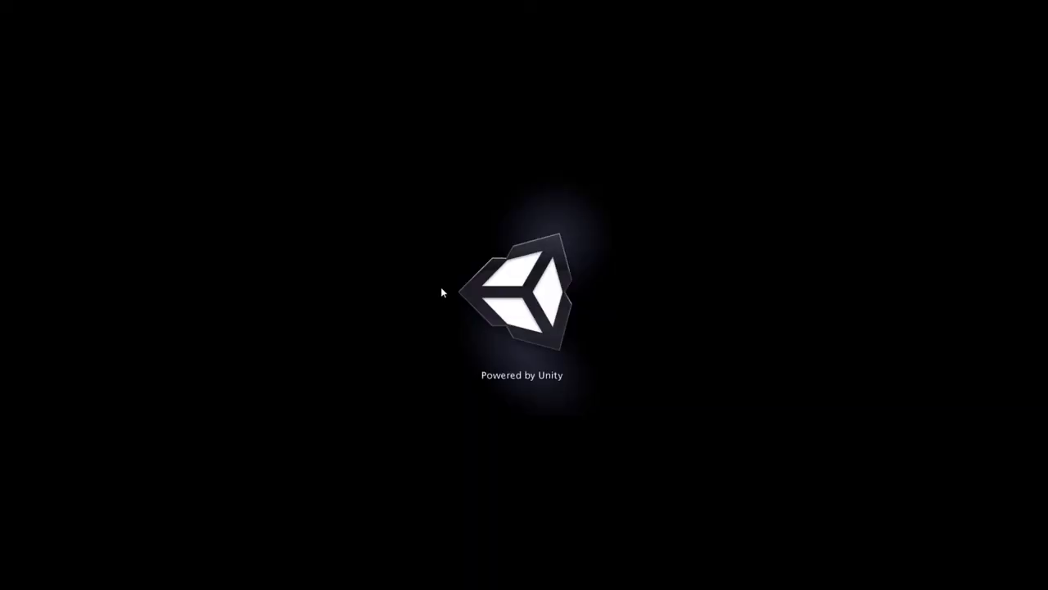
{"action": "mouse_move", "coordinate": [590, 338]}
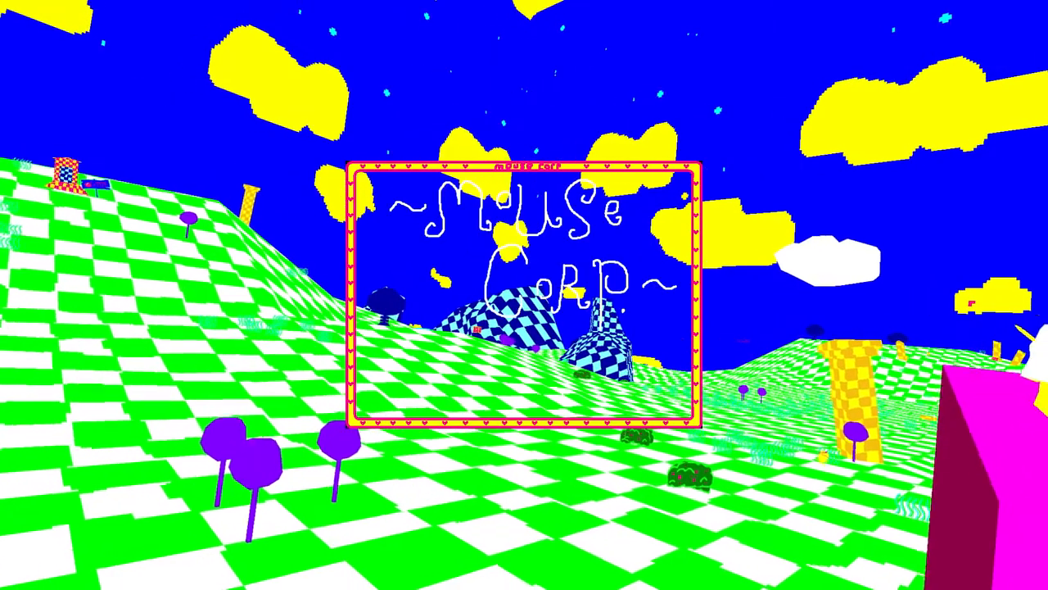
{"action": "mouse_move", "coordinate": [524, 295]}
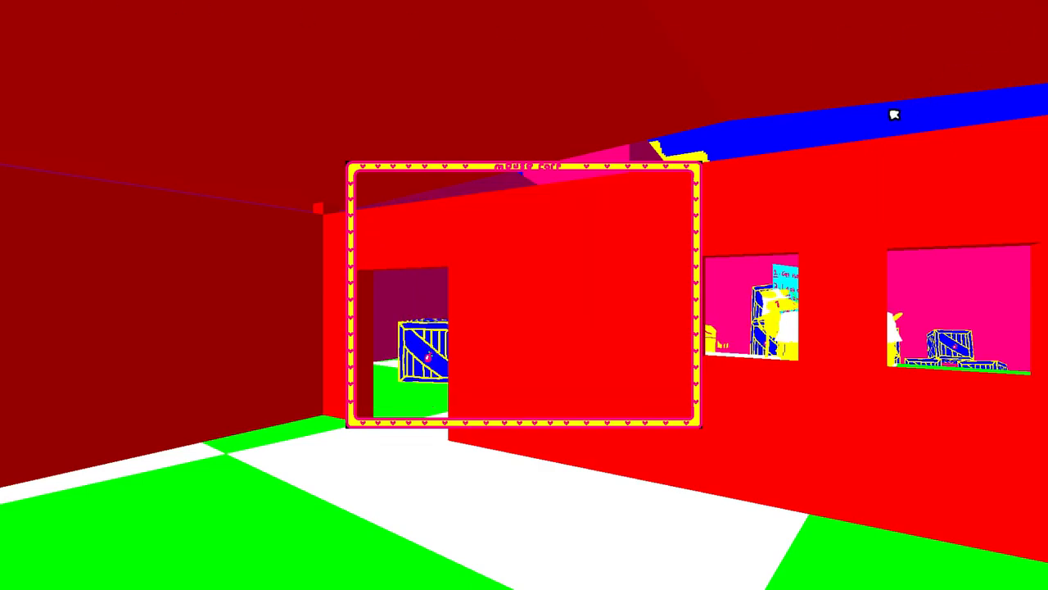
{"action": "mouse_move", "coordinate": [669, 216]}
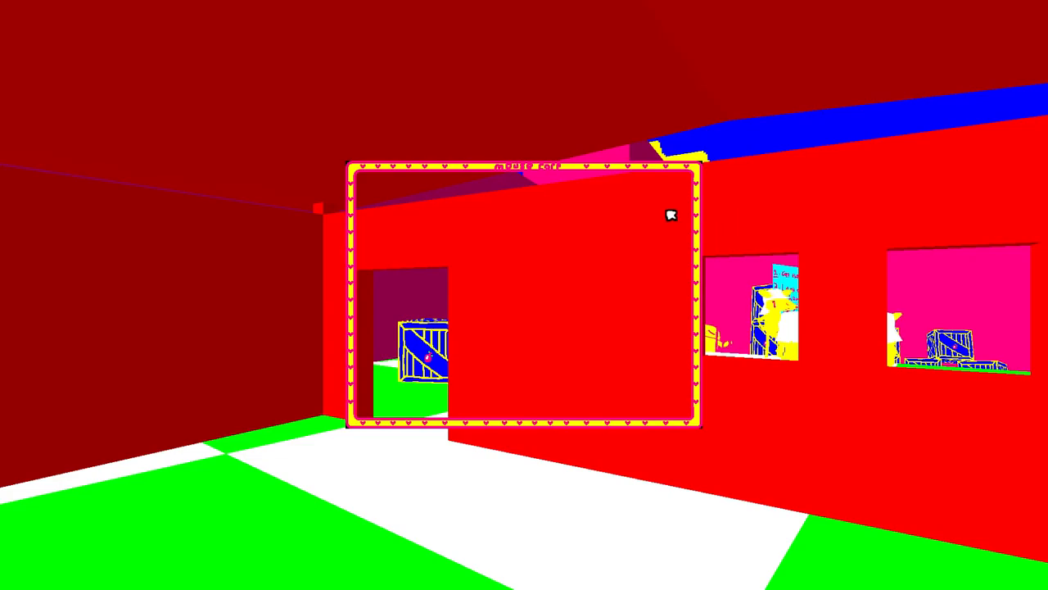
{"action": "mouse_move", "coordinate": [949, 106]}
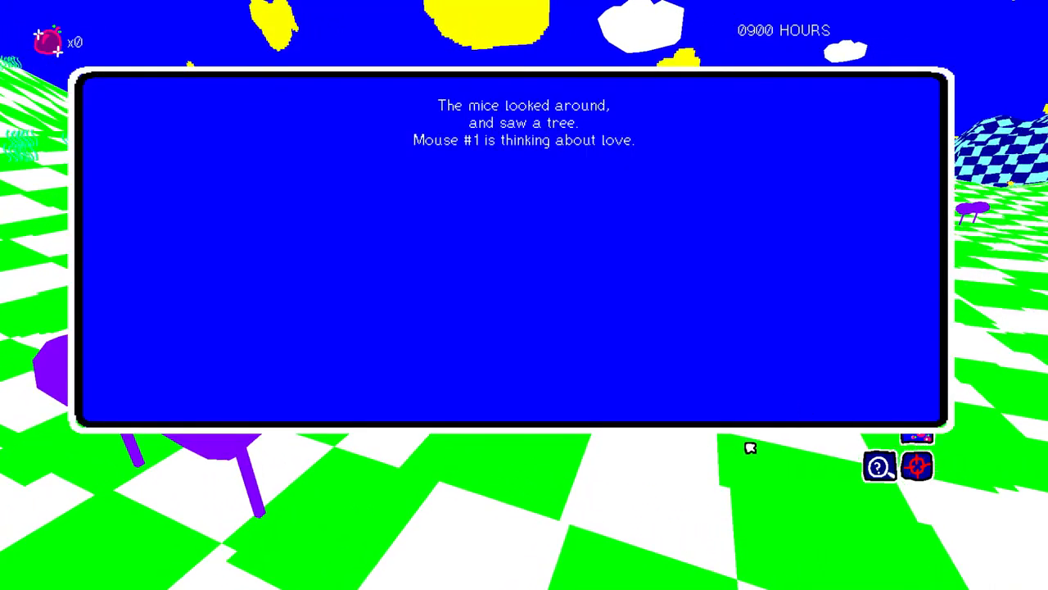
{"action": "mouse_move", "coordinate": [816, 464]}
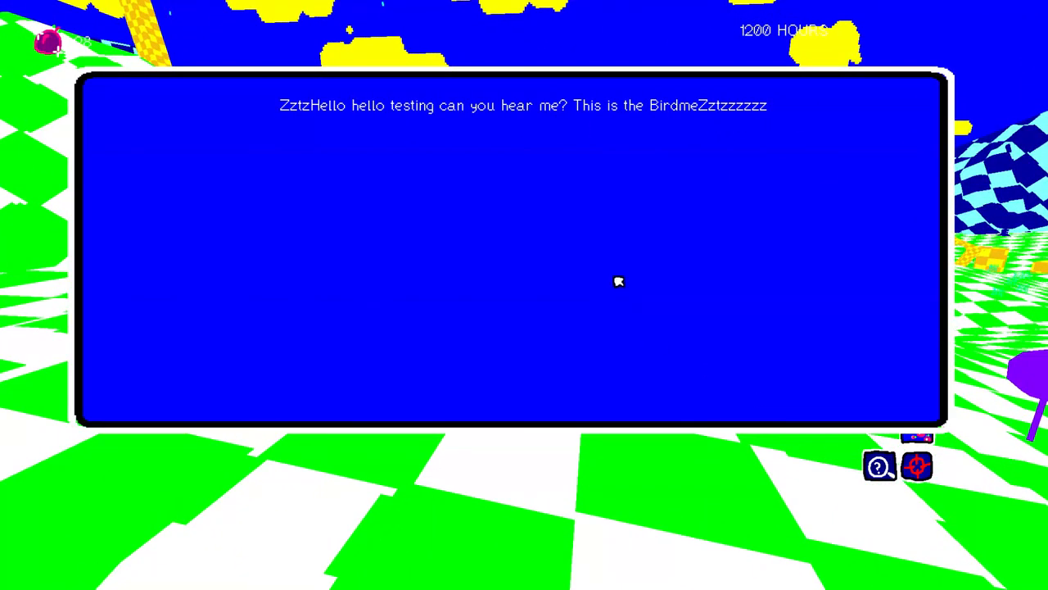
{"action": "mouse_move", "coordinate": [698, 266]}
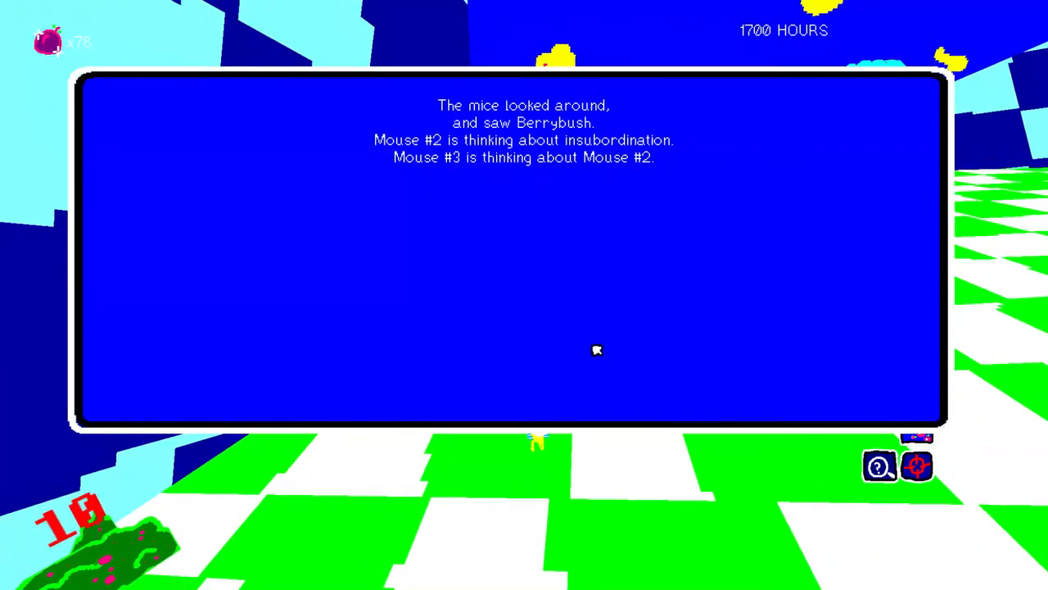
{"action": "mouse_move", "coordinate": [582, 314]}
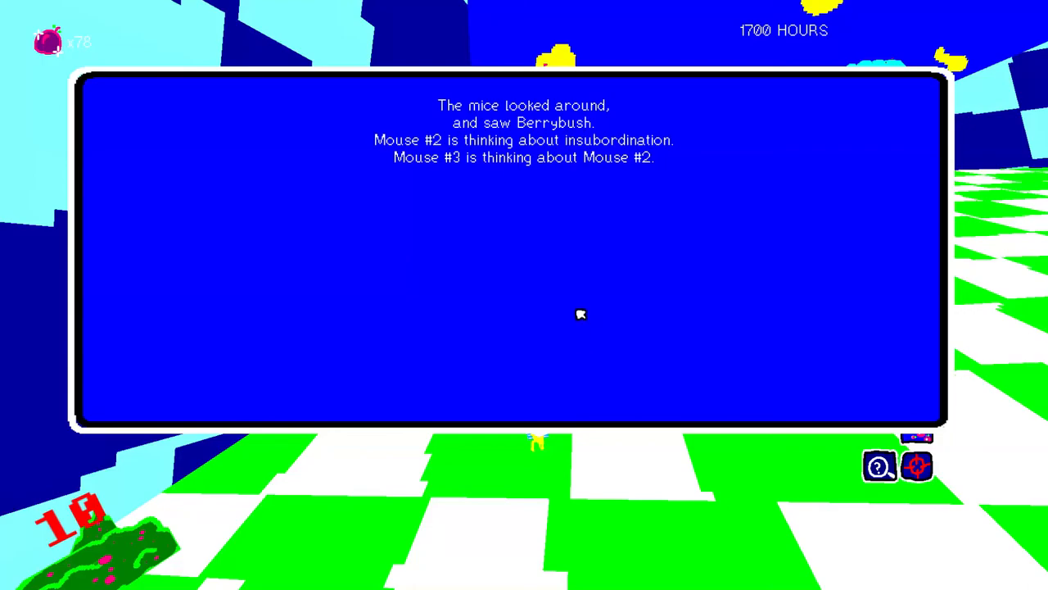
{"action": "mouse_move", "coordinate": [583, 294]}
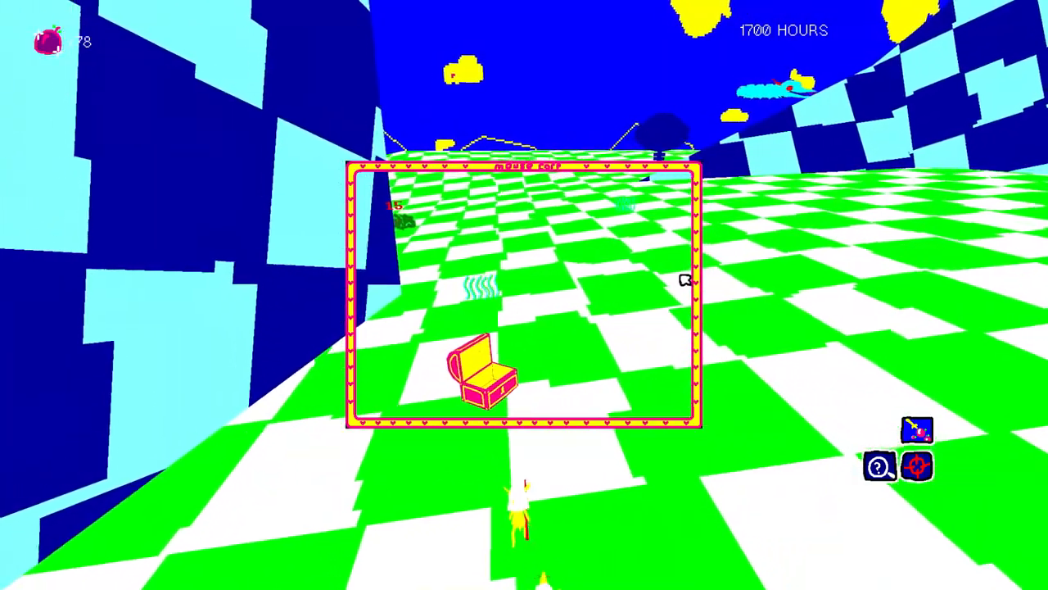
{"action": "mouse_move", "coordinate": [663, 279]}
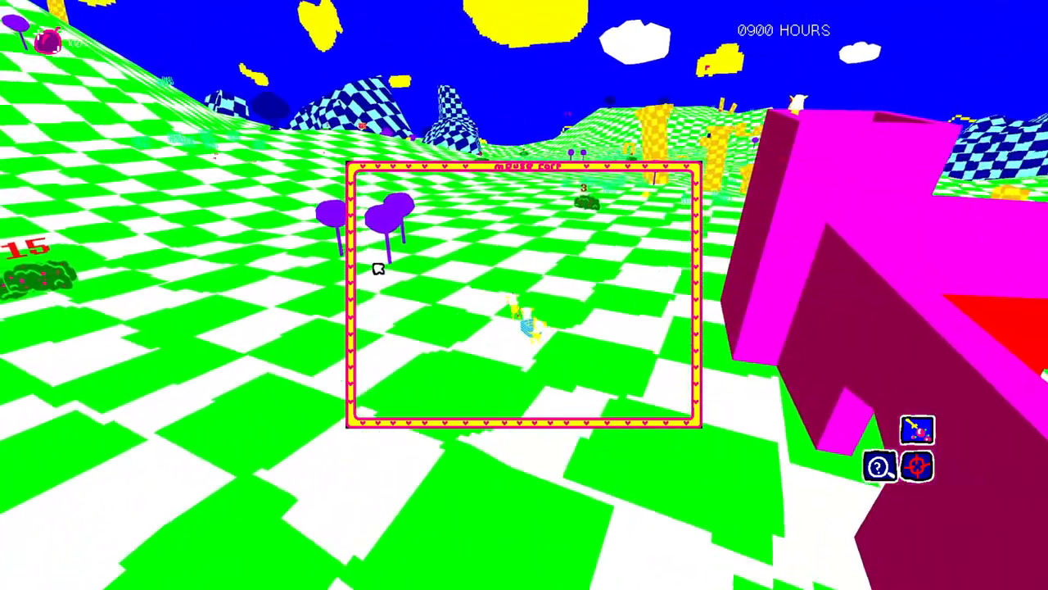
{"action": "mouse_move", "coordinate": [524, 295]}
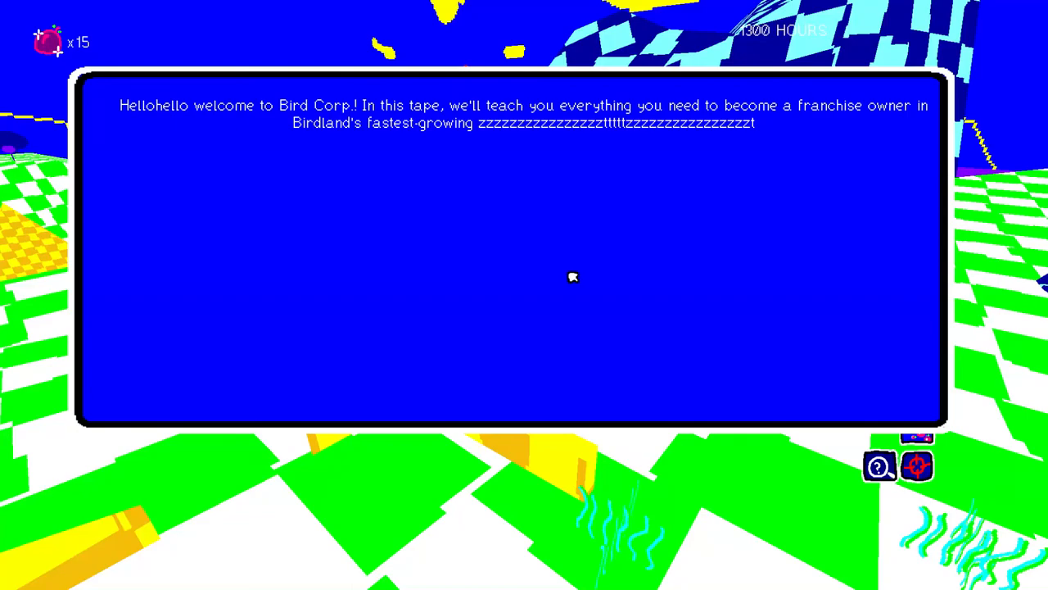
{"action": "mouse_move", "coordinate": [566, 275]}
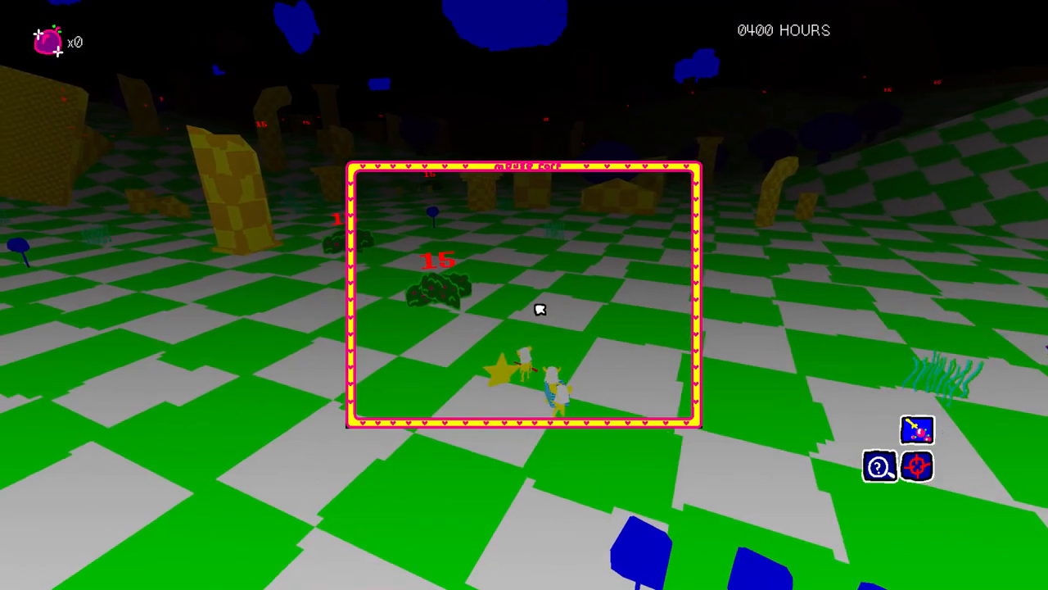
{"action": "mouse_move", "coordinate": [625, 314]}
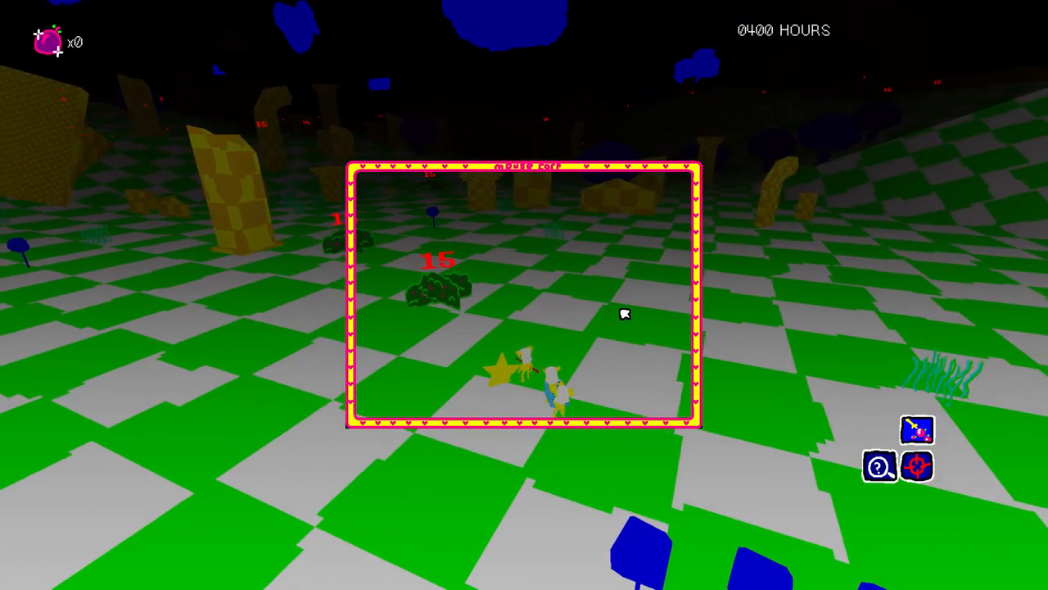